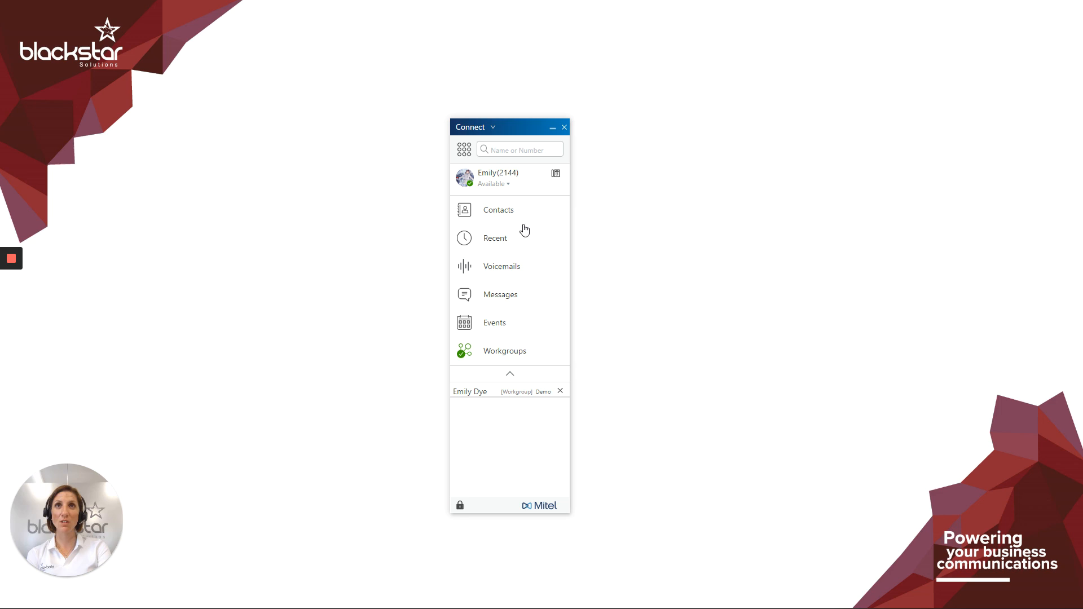
pyautogui.moveTo(493, 189)
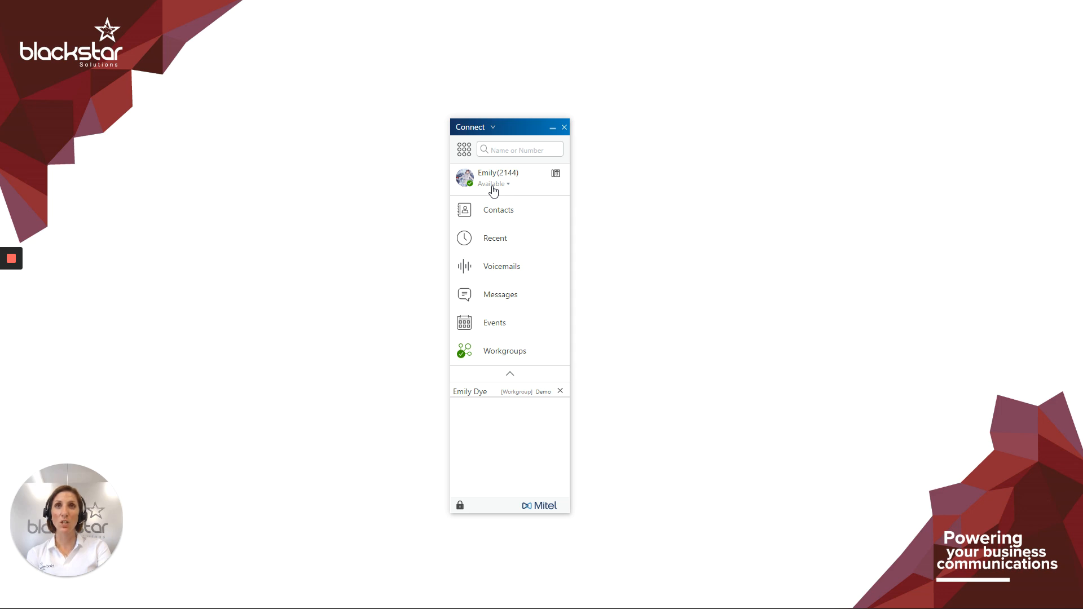
# Show Emily's availability status list from the 'Available' dropdown under her name
pyautogui.click(492, 183)
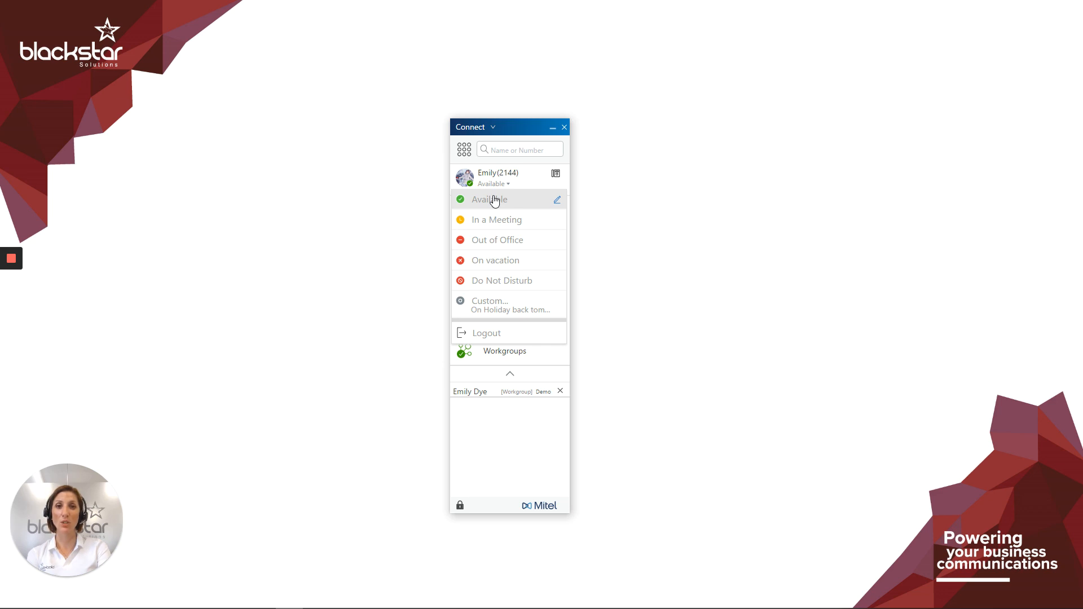
pyautogui.moveTo(499, 292)
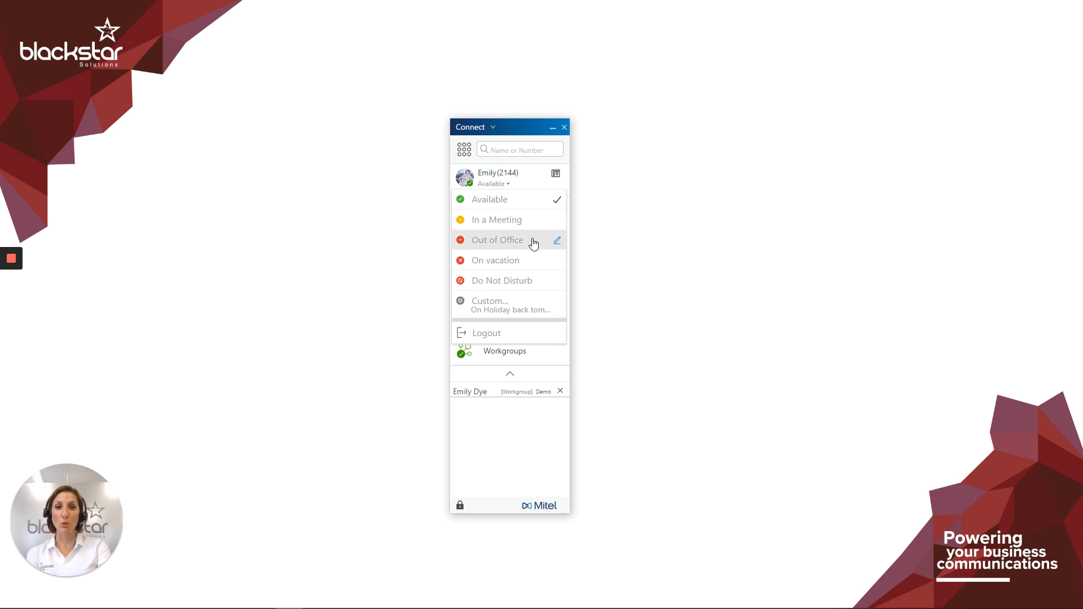
# Set Emily's availability to Out of Office
pyautogui.click(496, 239)
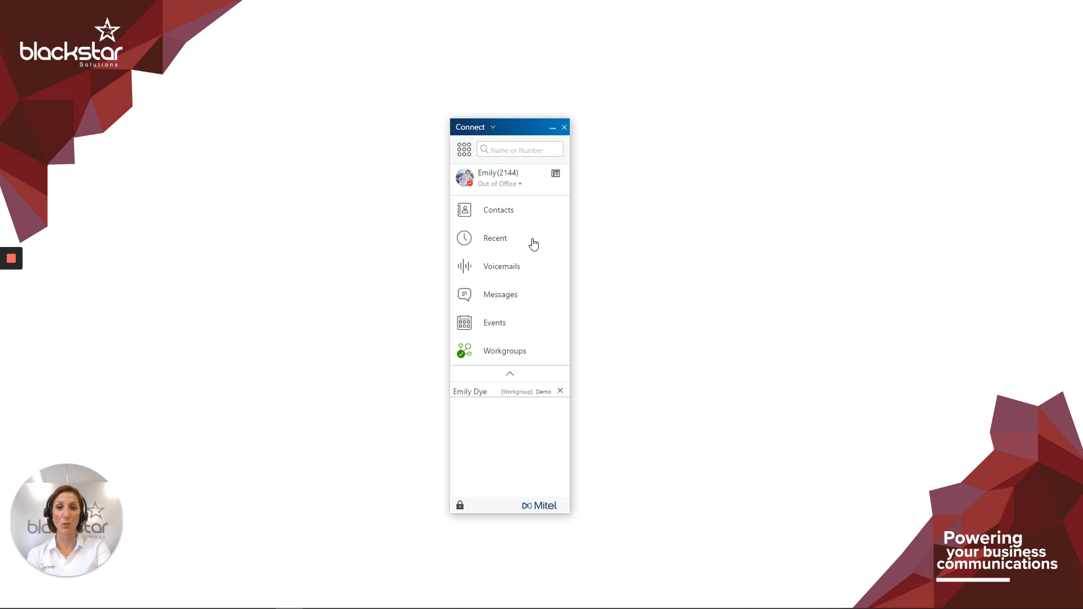
pyautogui.moveTo(505, 185)
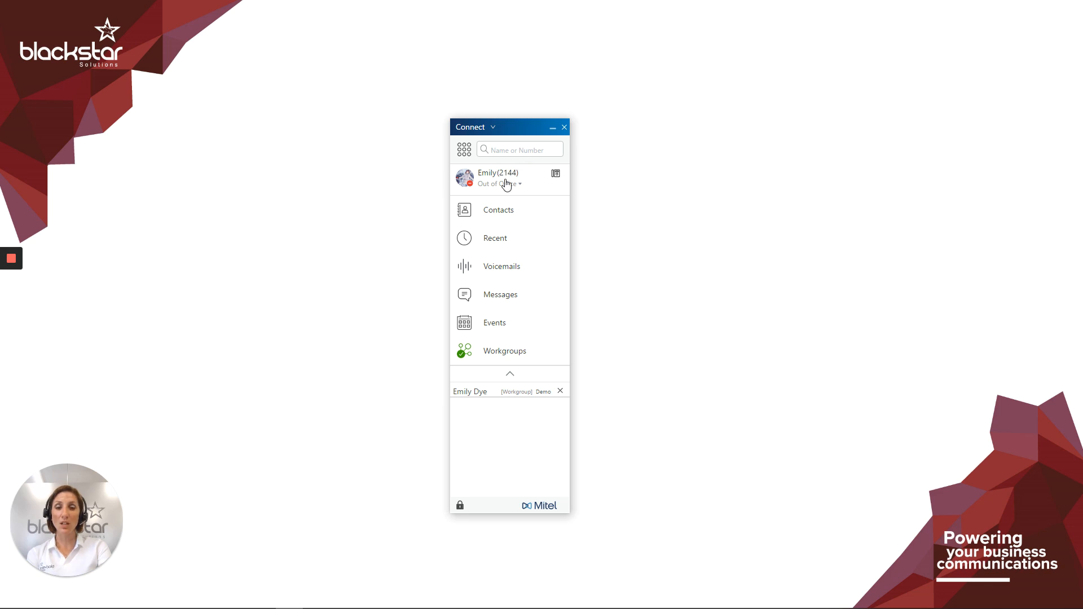
# Replace the old custom status text with 'On holiday back 20th August'
pyautogui.click(498, 183)
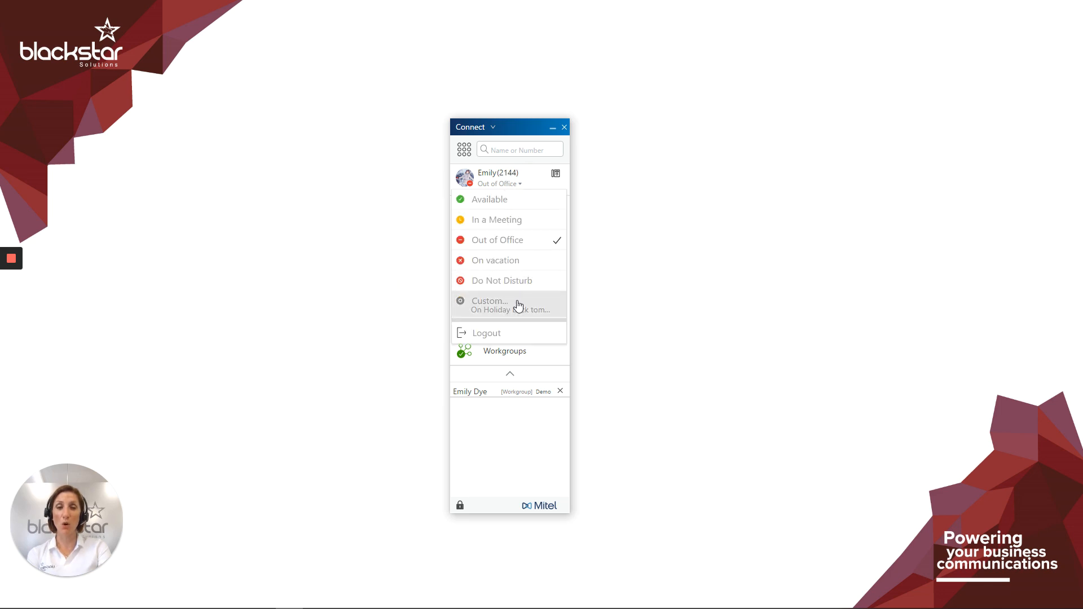
pyautogui.click(489, 300)
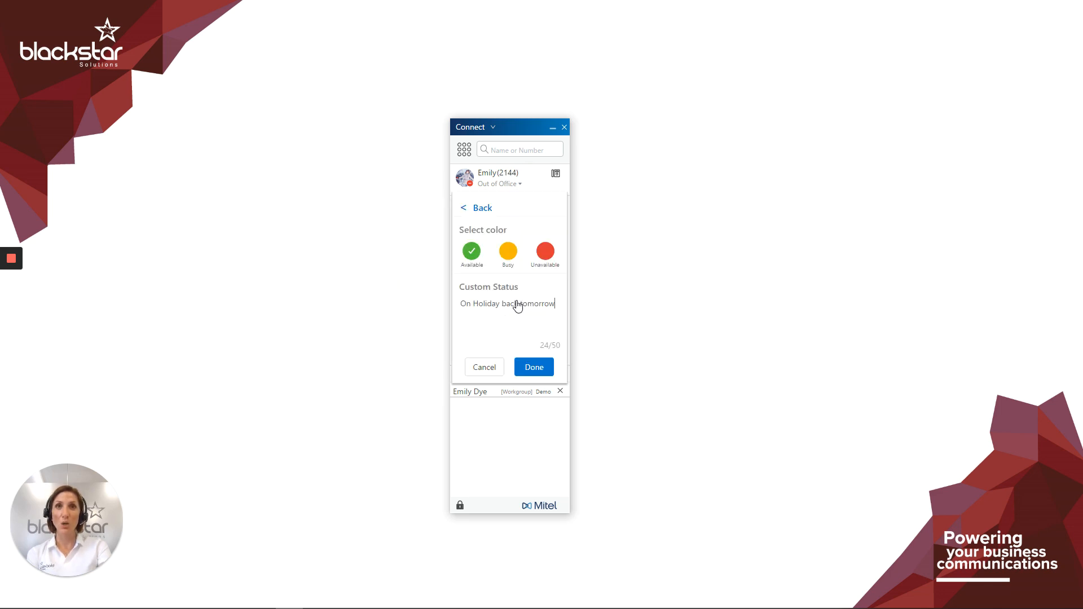
pyautogui.tripleClick(507, 304)
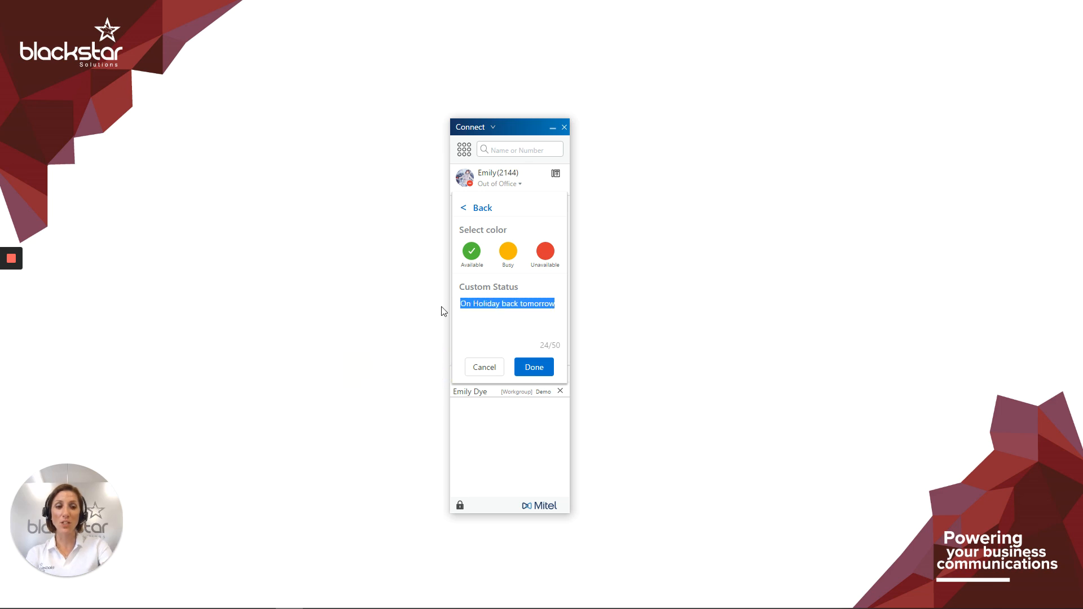
pyautogui.press('Delete')
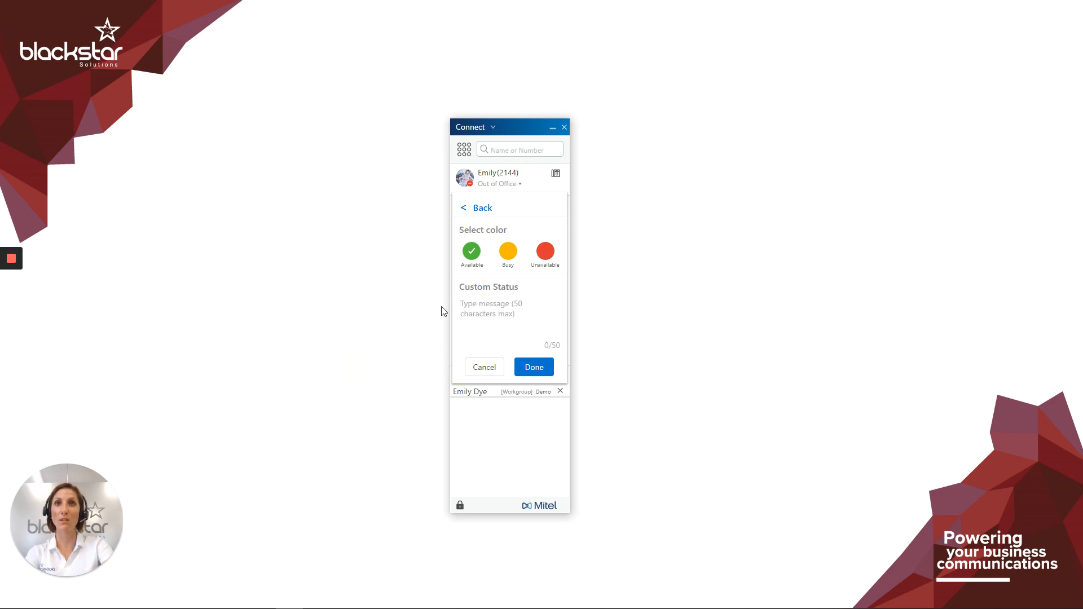
pyautogui.write('On holiday back')
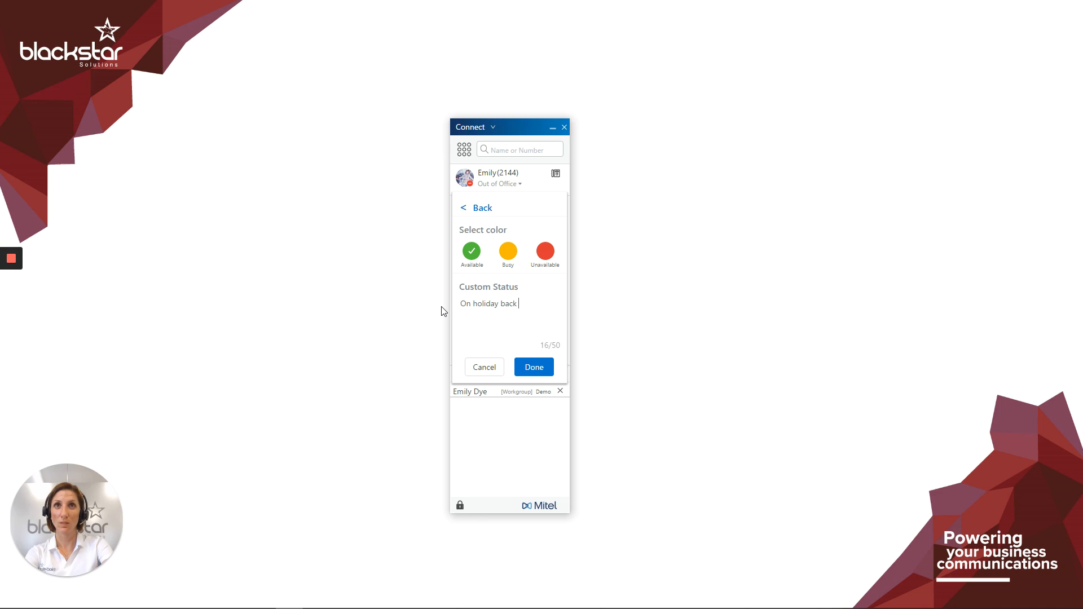
pyautogui.write('20th Augus')
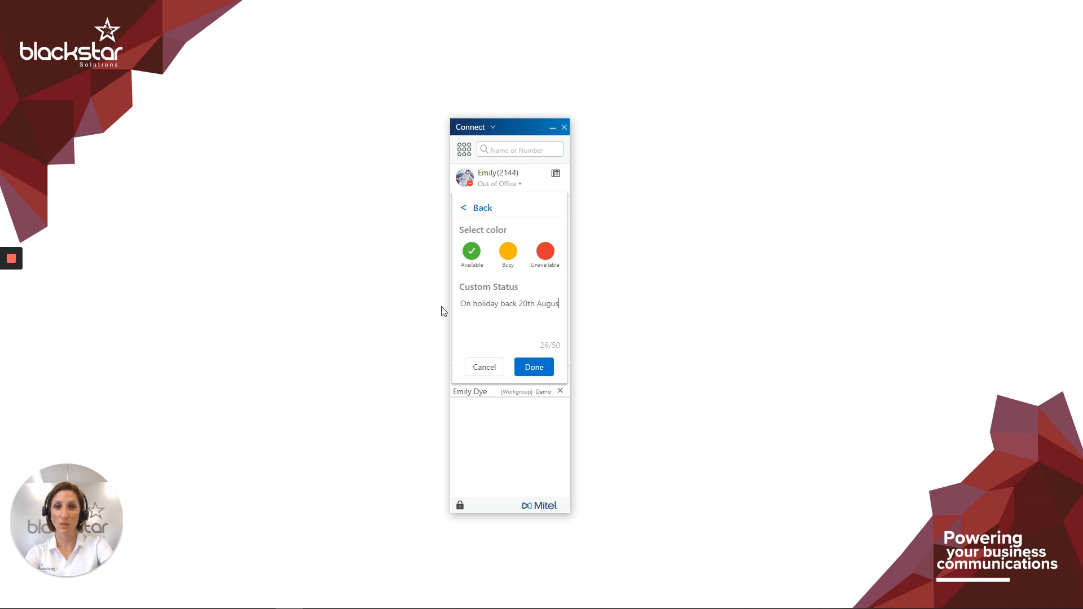
pyautogui.write('t')
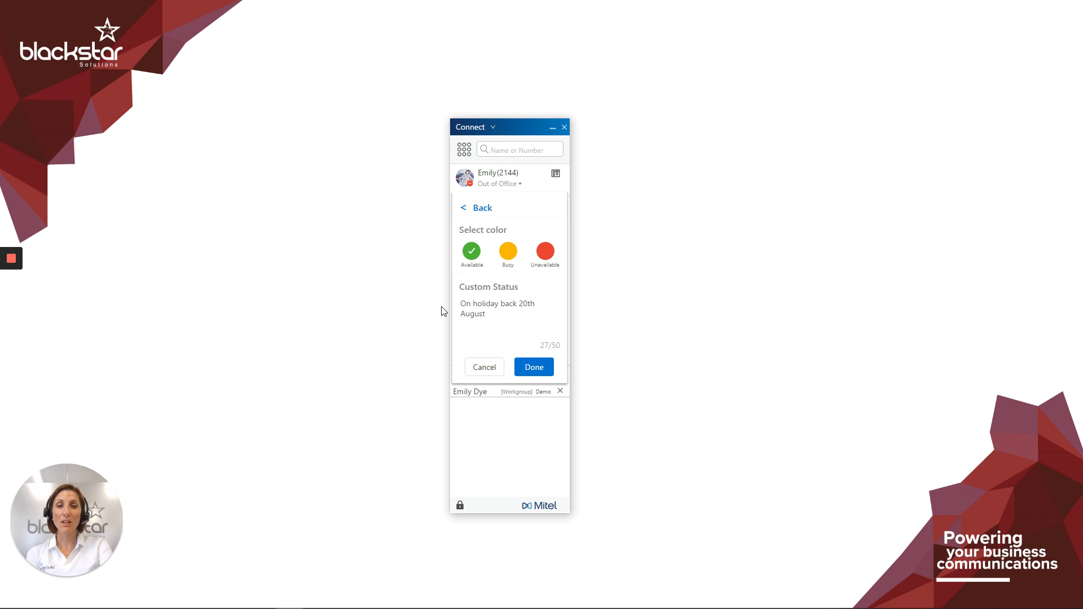
pyautogui.moveTo(472, 254)
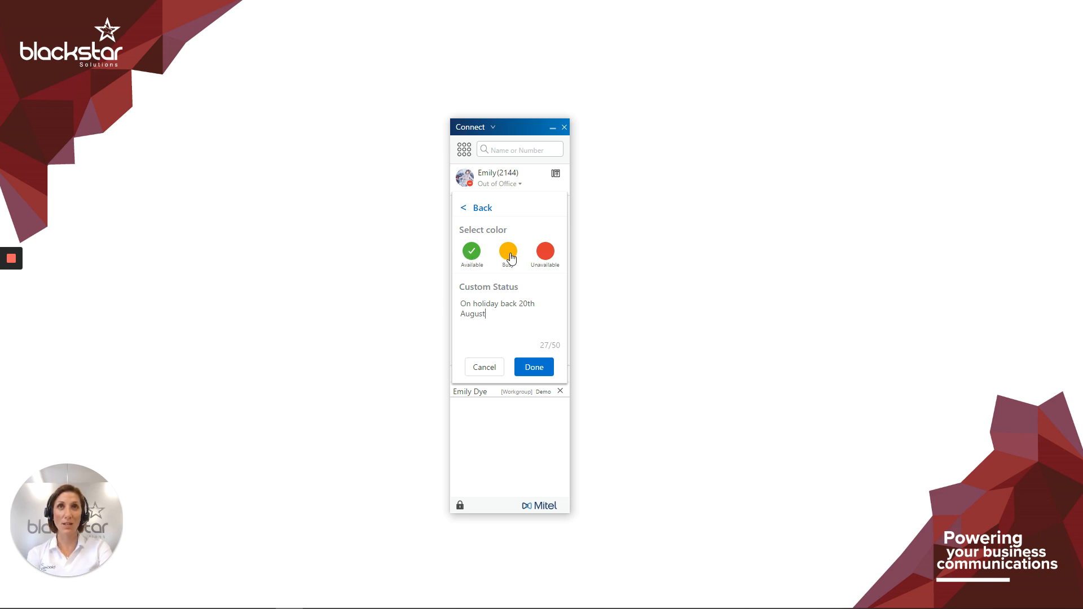
# Make the custom status red (Unavailable) and apply it with Done
pyautogui.click(545, 251)
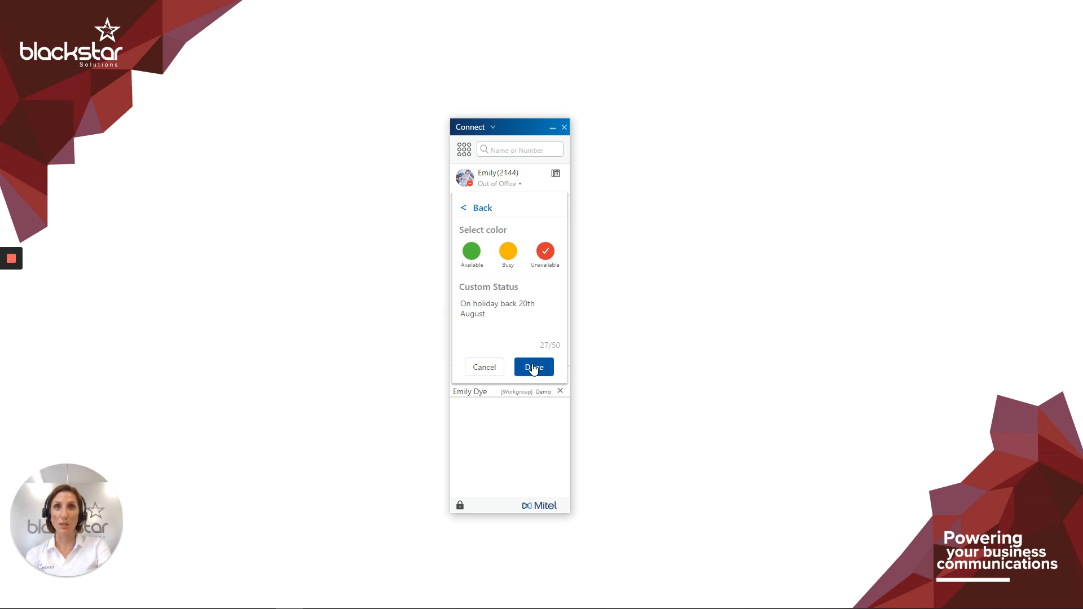
pyautogui.click(534, 367)
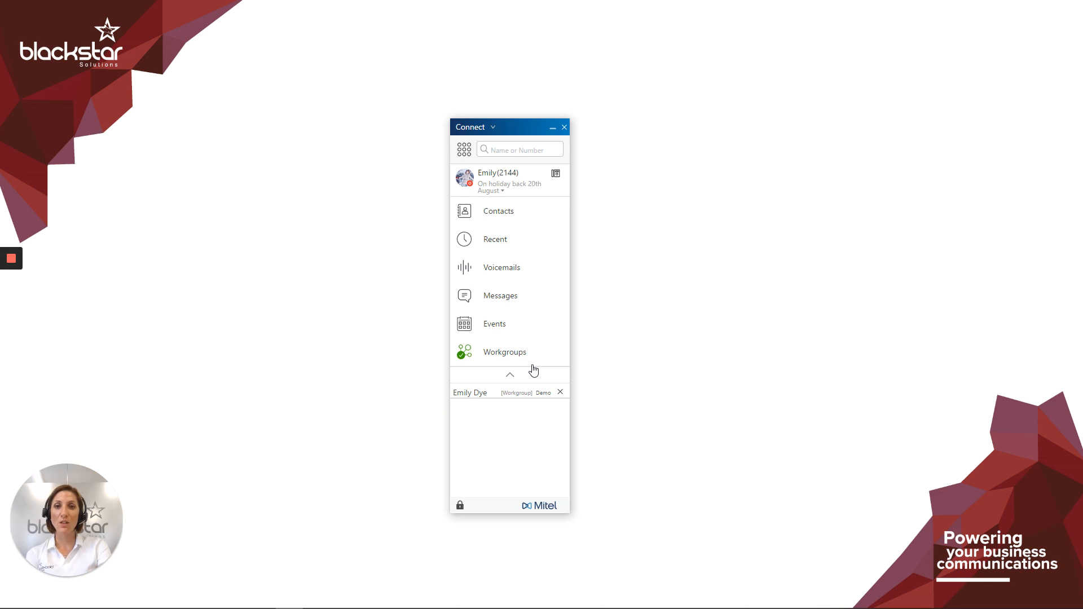